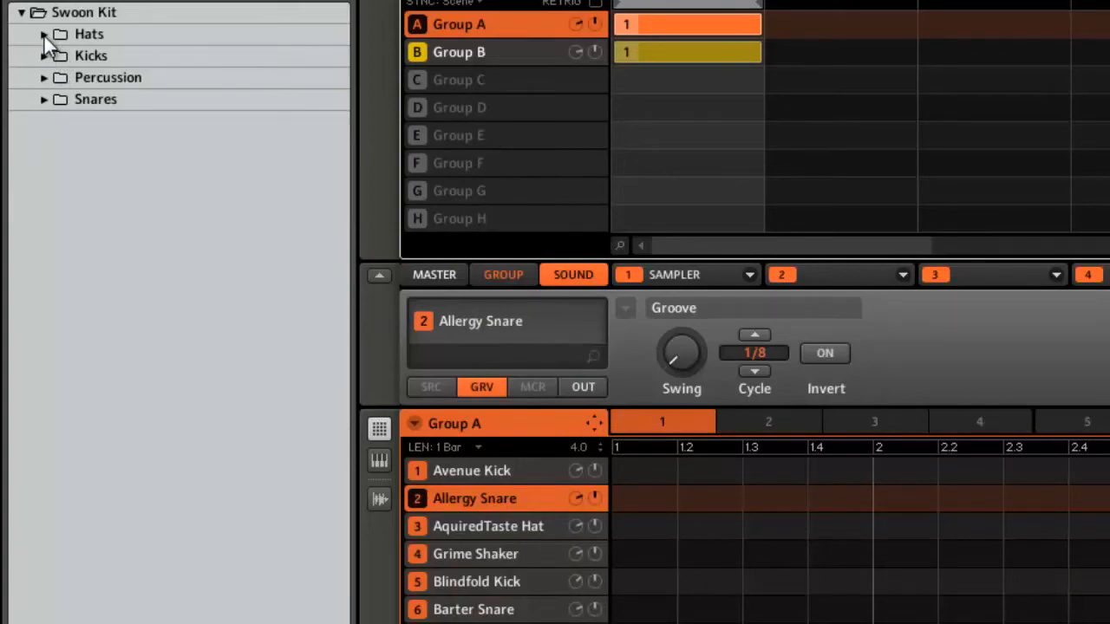
Step: Preview the Swoon Kit Hats folder, then expand the Kicks folder to list kick samples
left_click(44, 34)
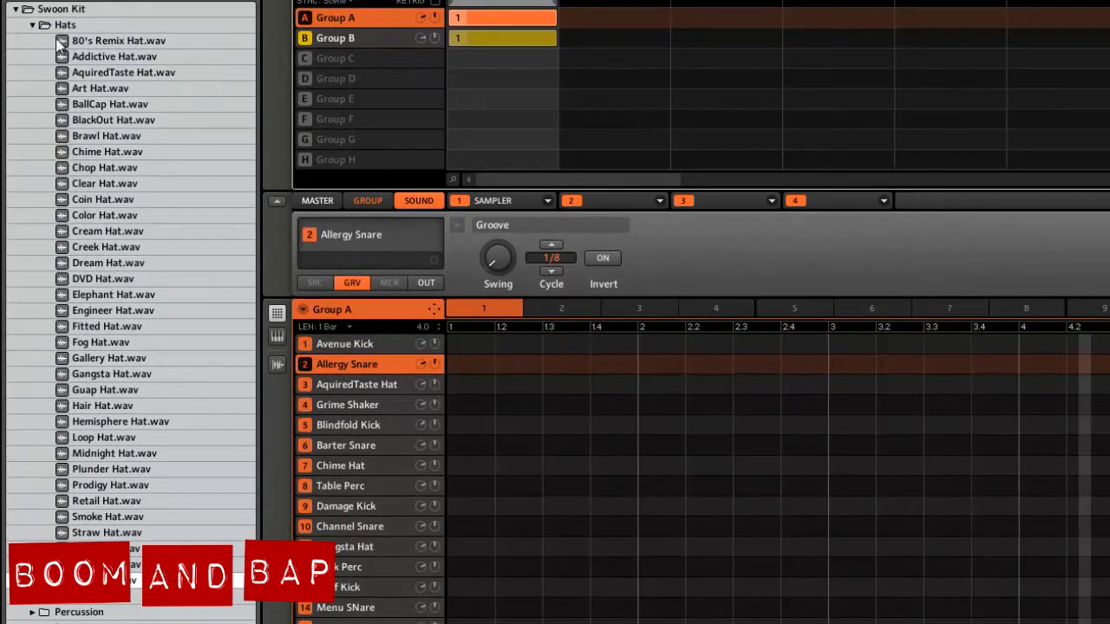
left_click(32, 24)
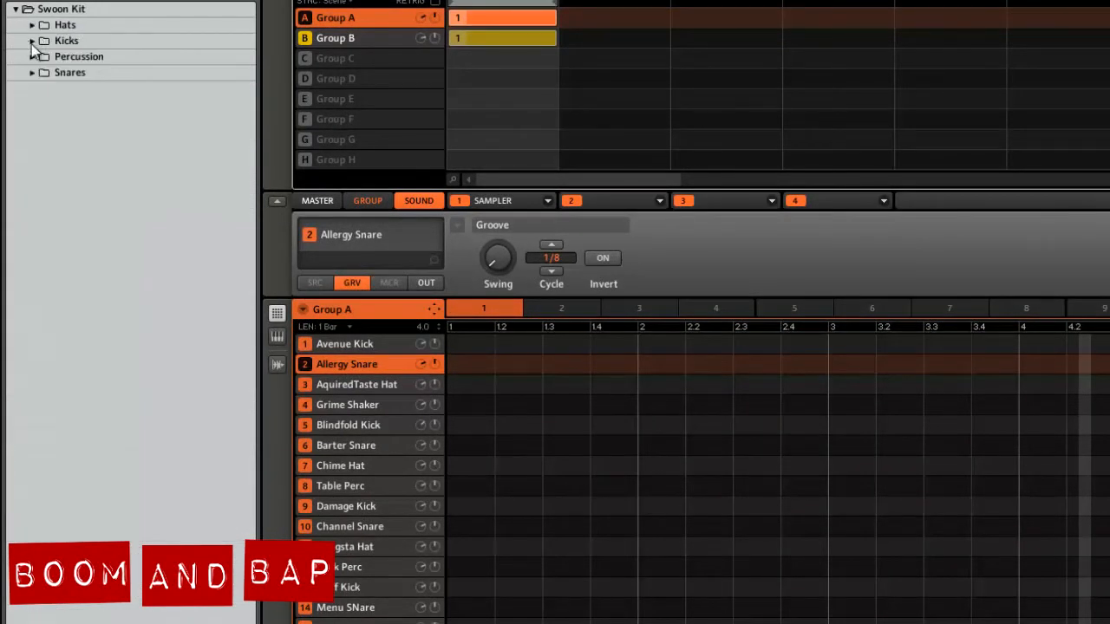
left_click(32, 41)
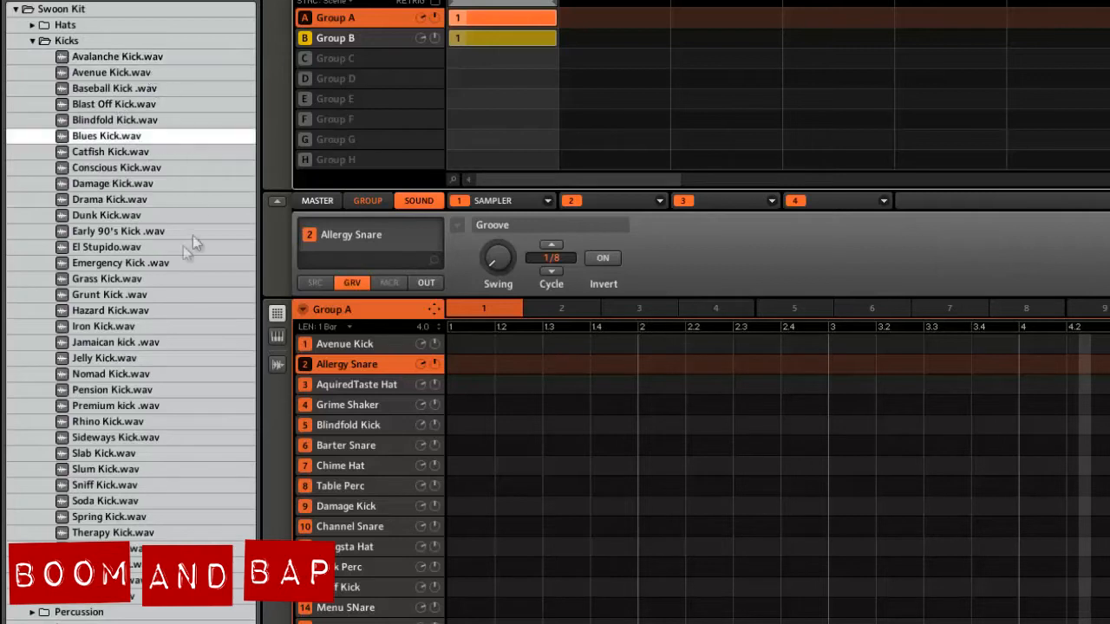
left_click(116, 342)
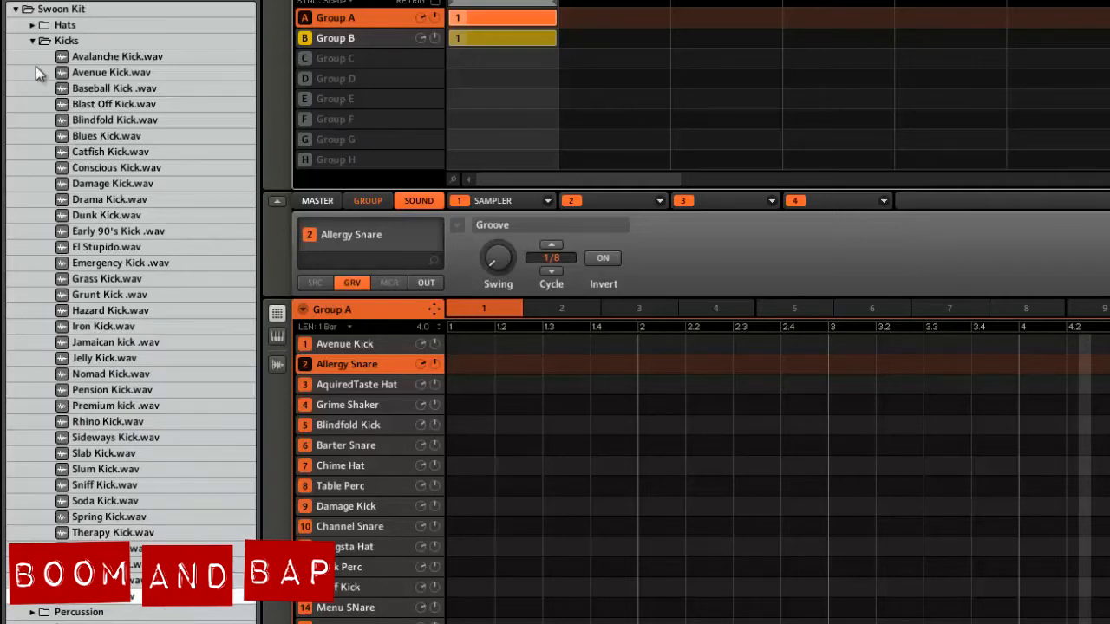
Step: Collapse Kicks, expand Percussion, and review the Cymbals and Rim Shots samples
left_click(32, 41)
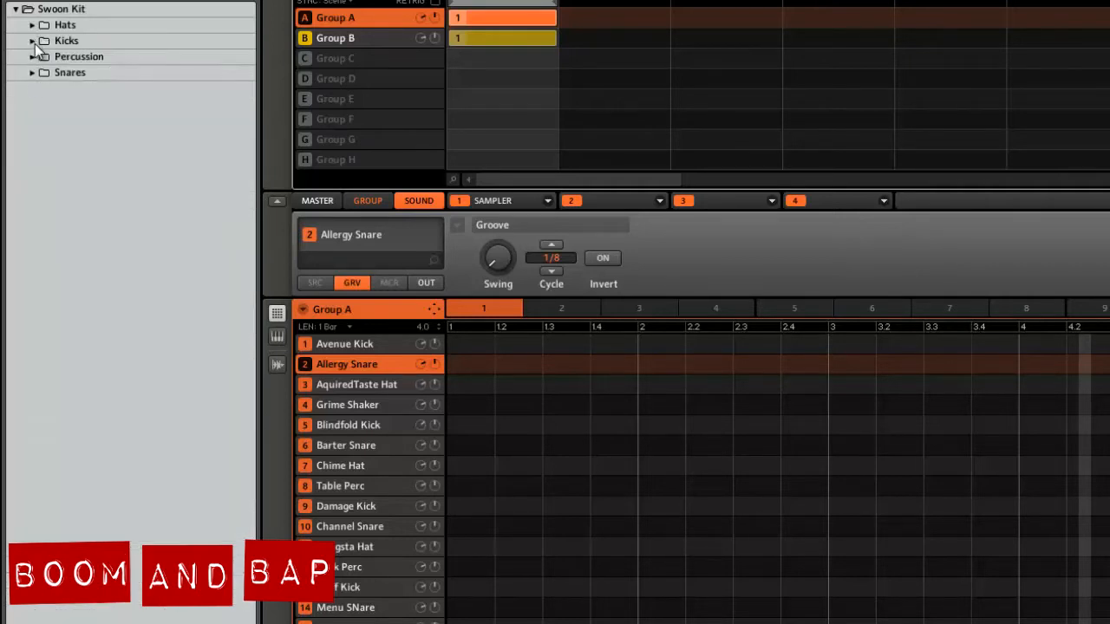
left_click(33, 56)
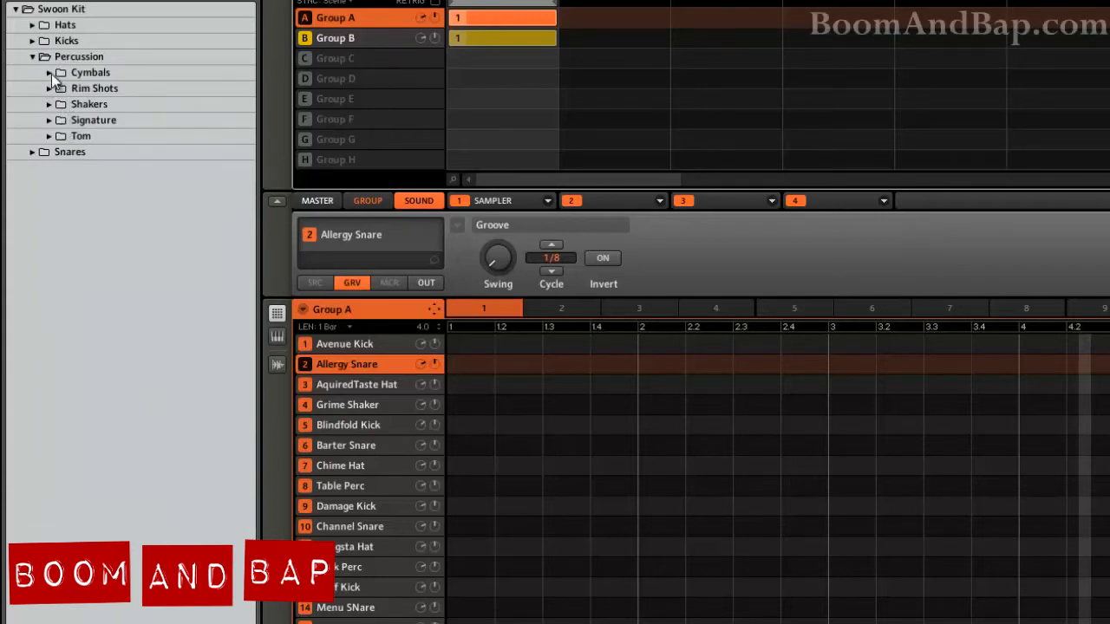
left_click(49, 72)
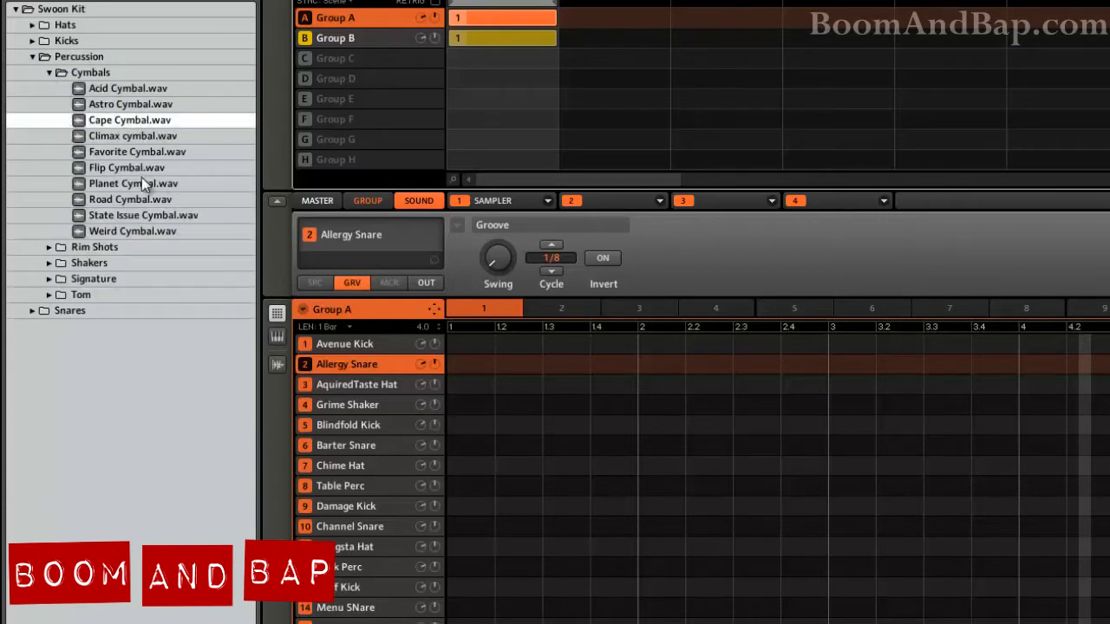
left_click(48, 72)
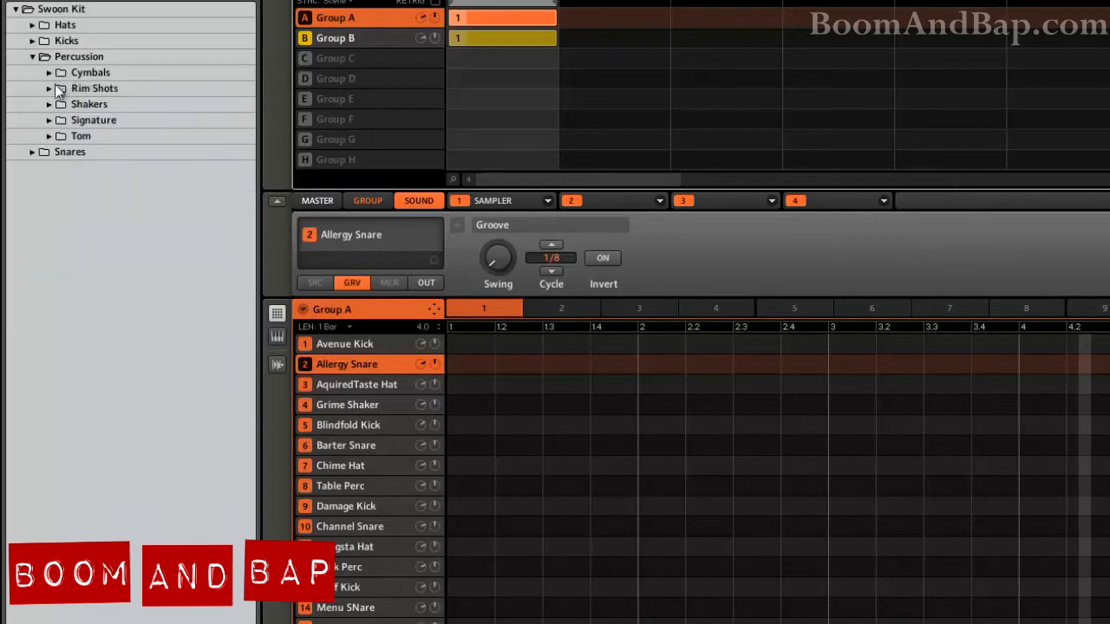
left_click(49, 87)
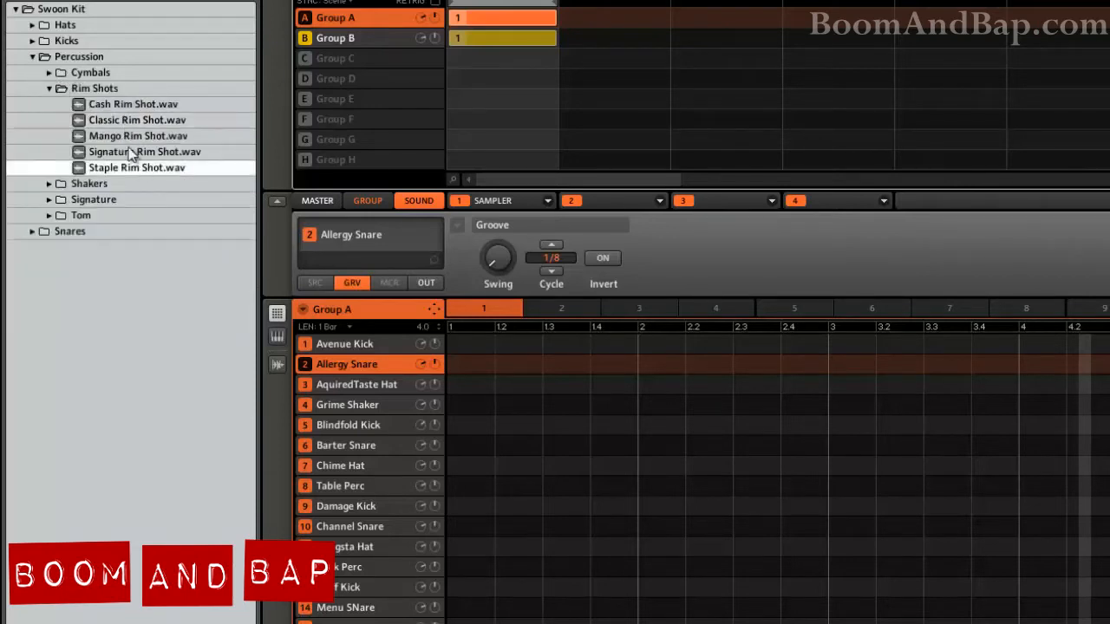
left_click(49, 87)
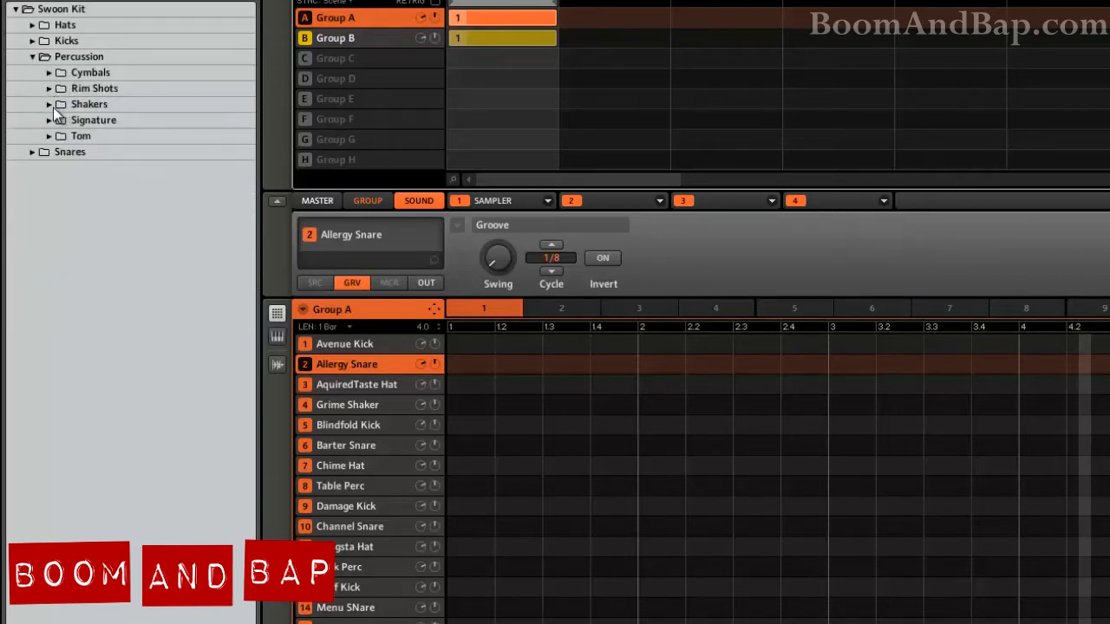
Step: Review the Shakers, Signature and Tom samples, then collapse the Percussion folder
left_click(49, 104)
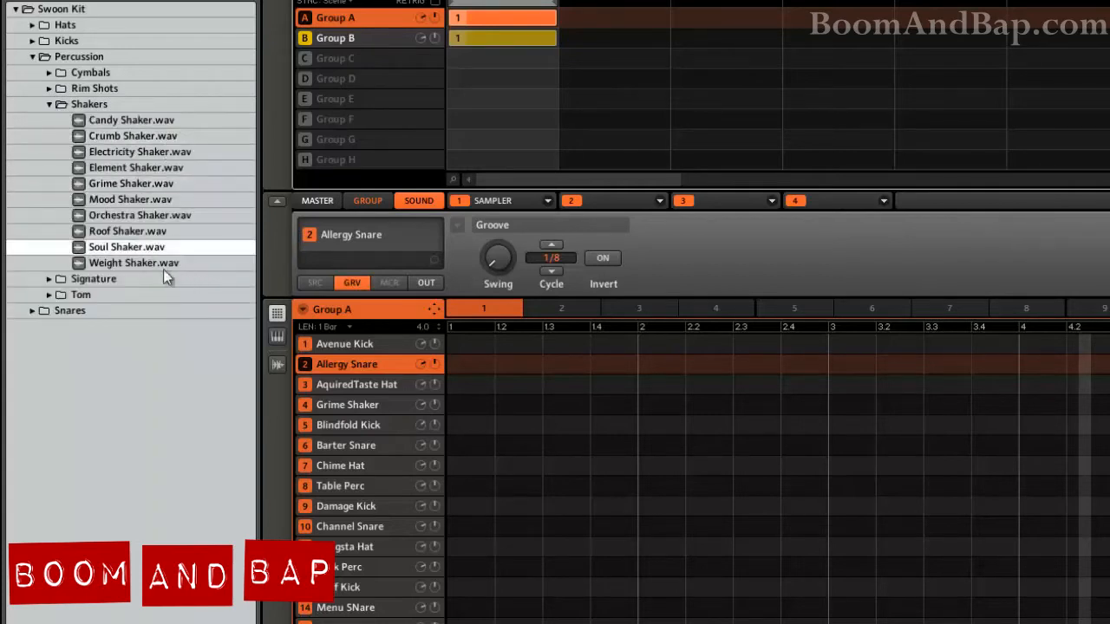
left_click(49, 103)
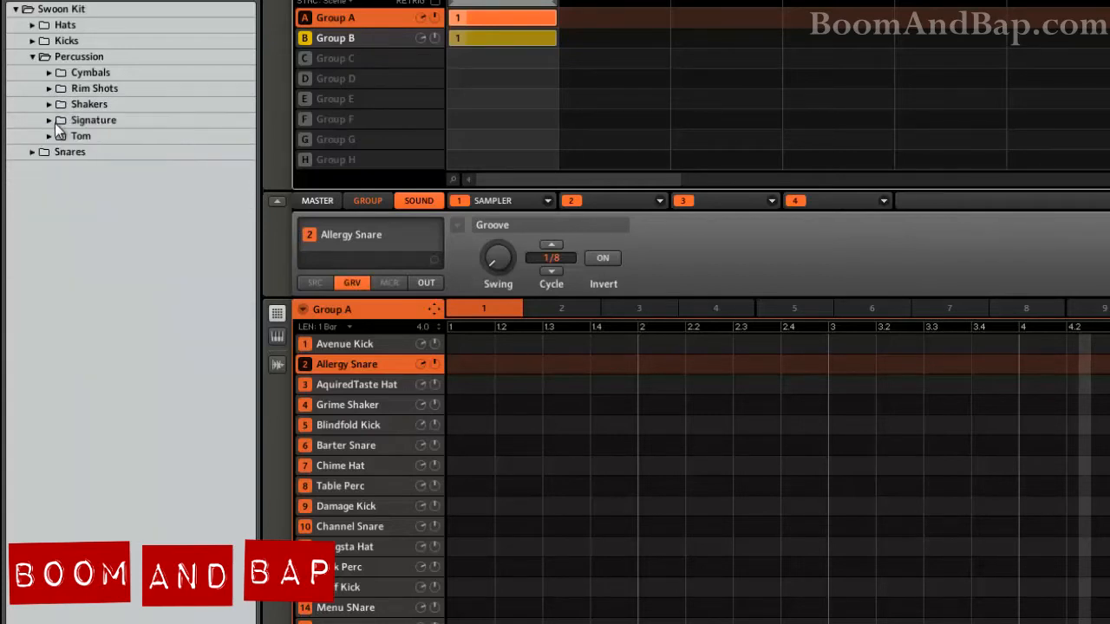
left_click(49, 120)
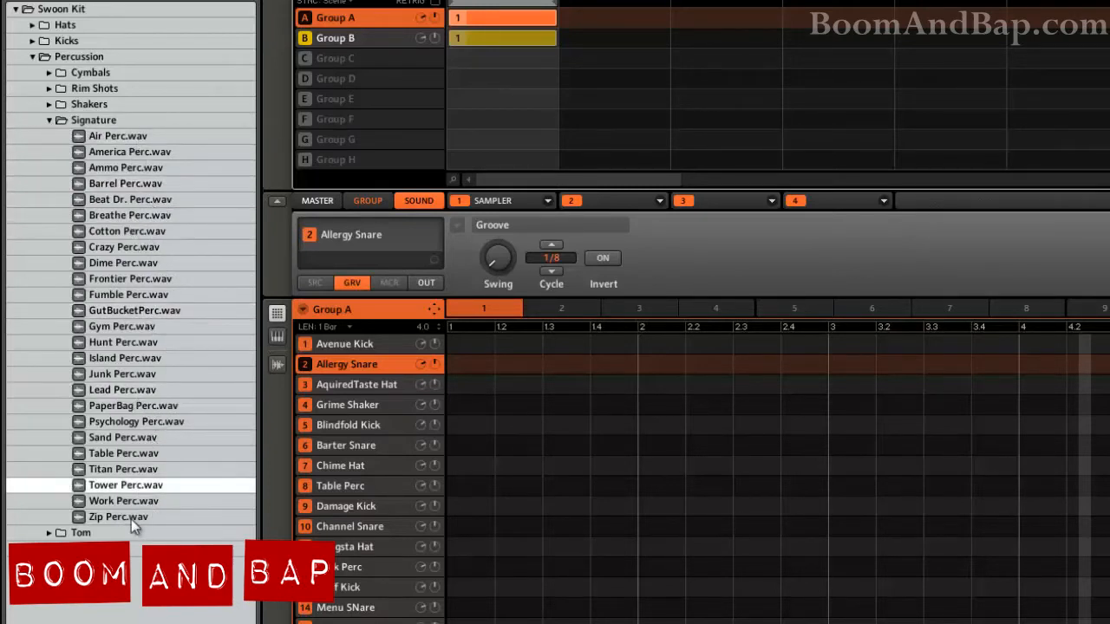
left_click(48, 119)
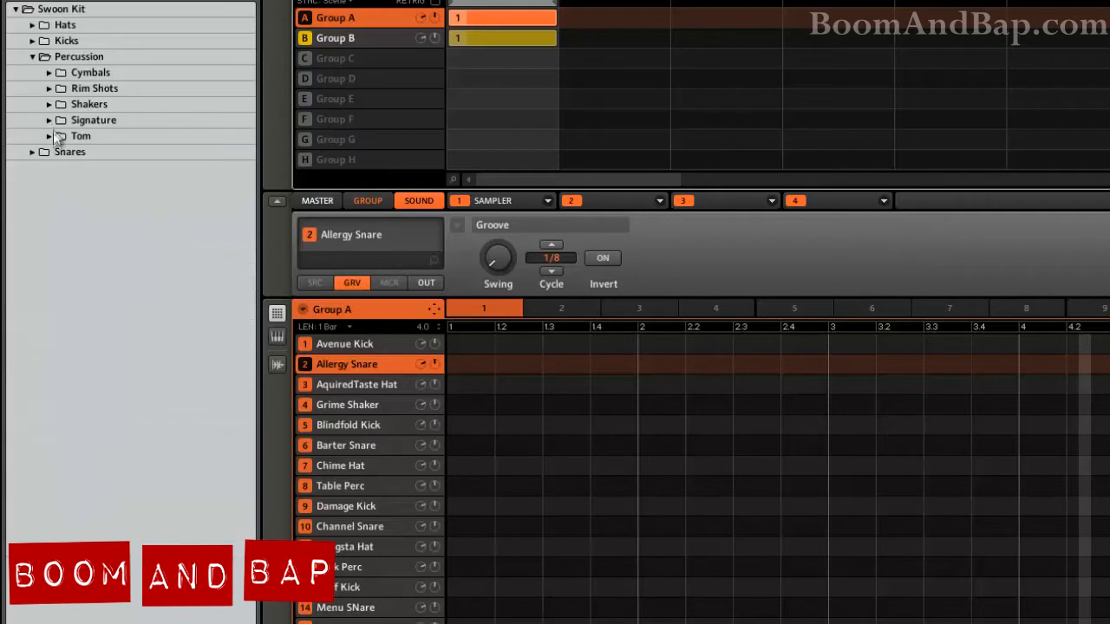
left_click(49, 136)
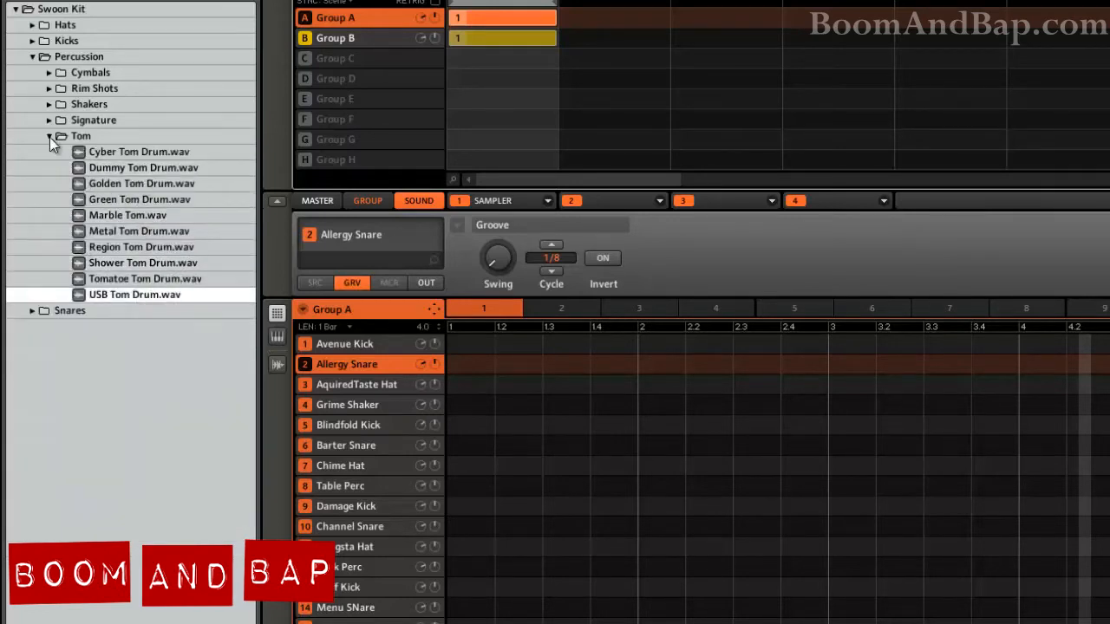
left_click(32, 56)
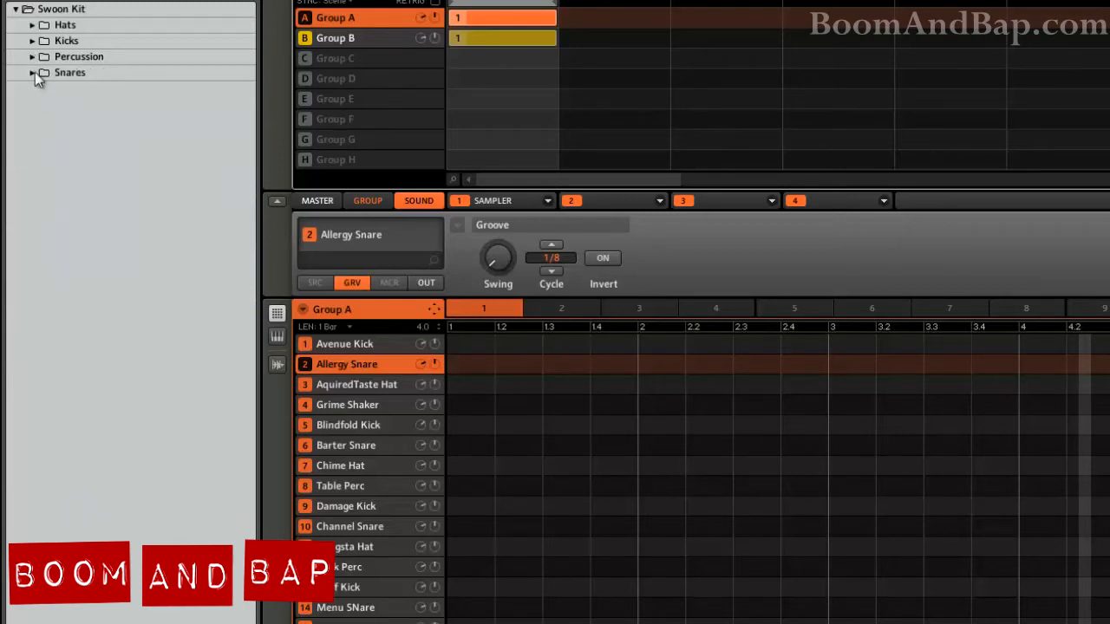
left_click(32, 72)
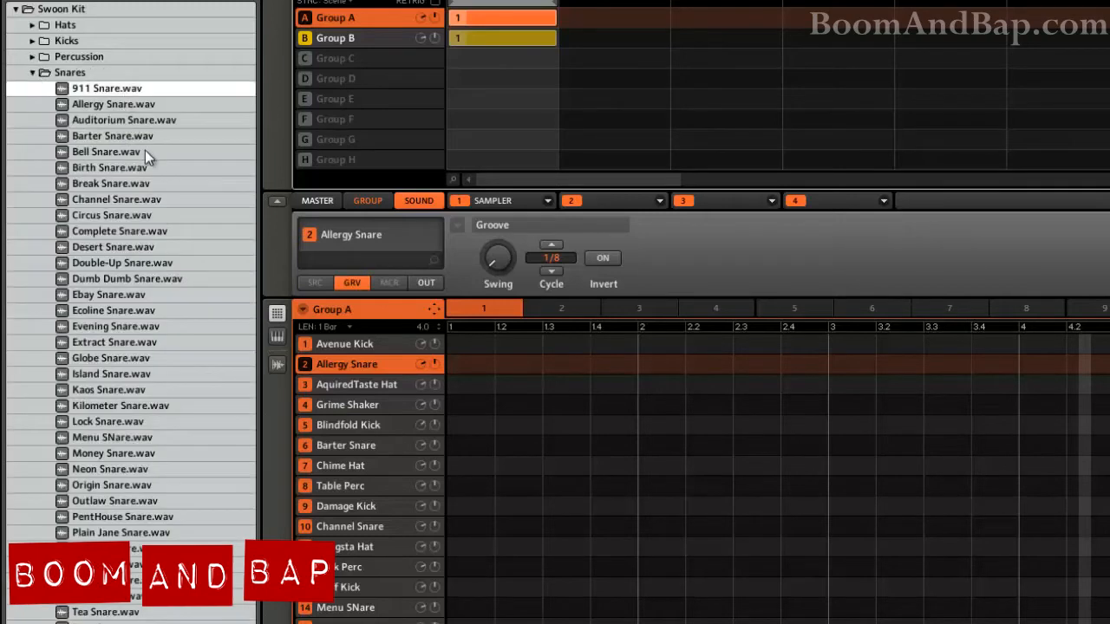
left_click(114, 310)
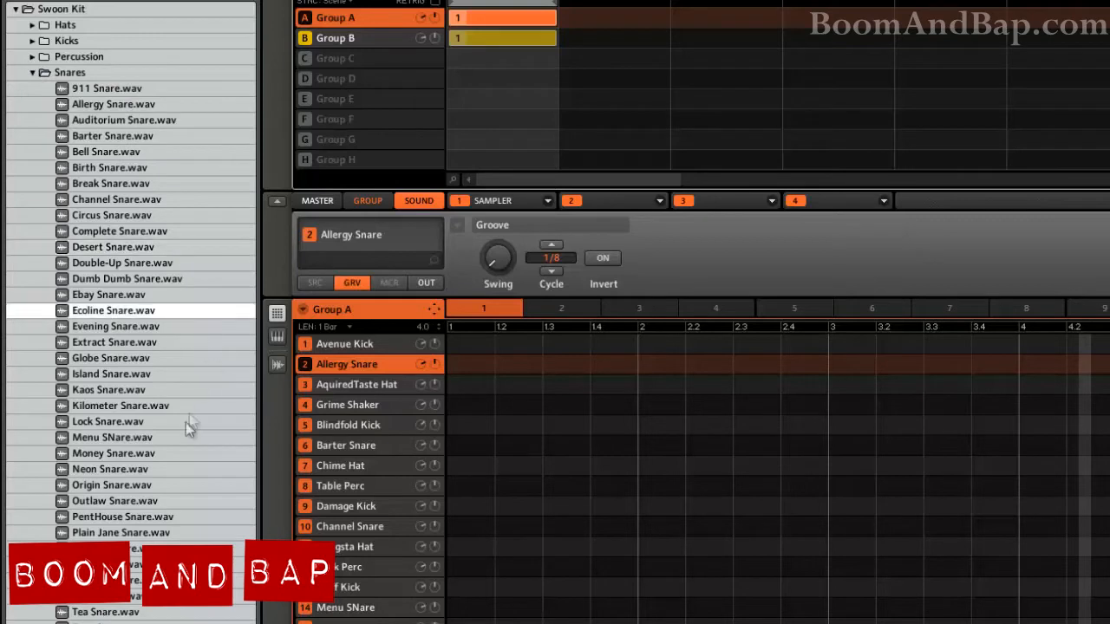
left_click(111, 437)
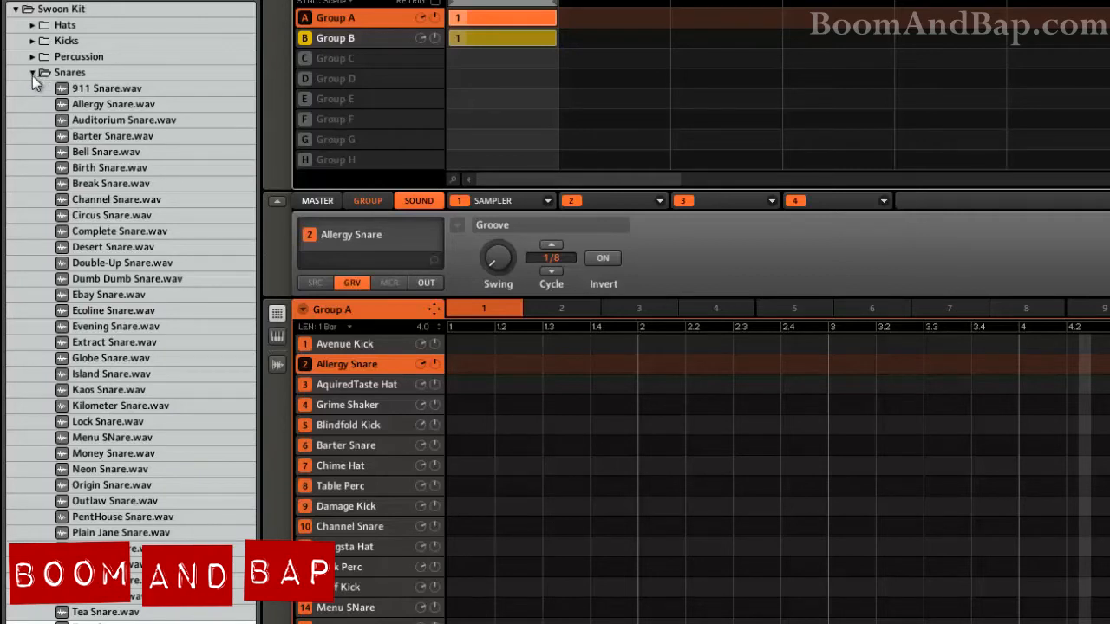
left_click(32, 72)
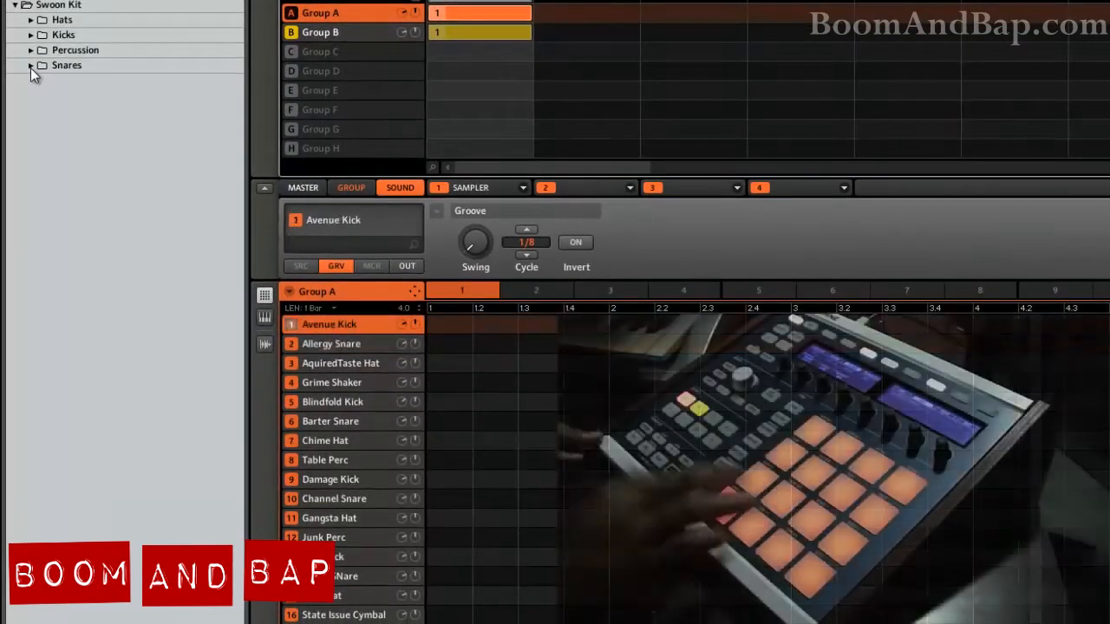
left_click(331, 344)
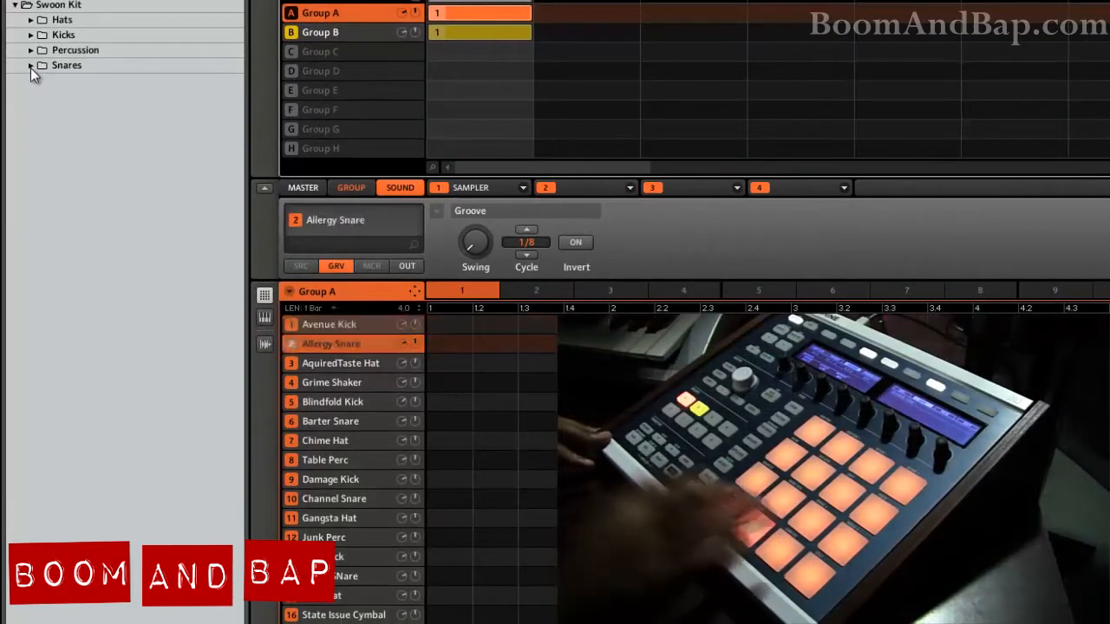
left_click(329, 324)
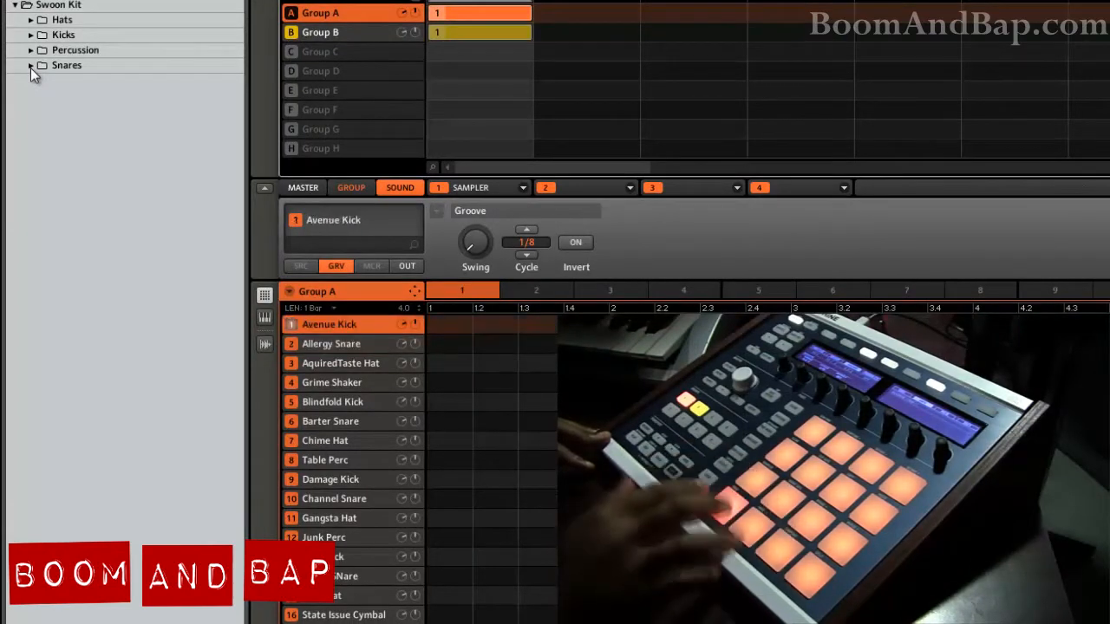
left_click(331, 421)
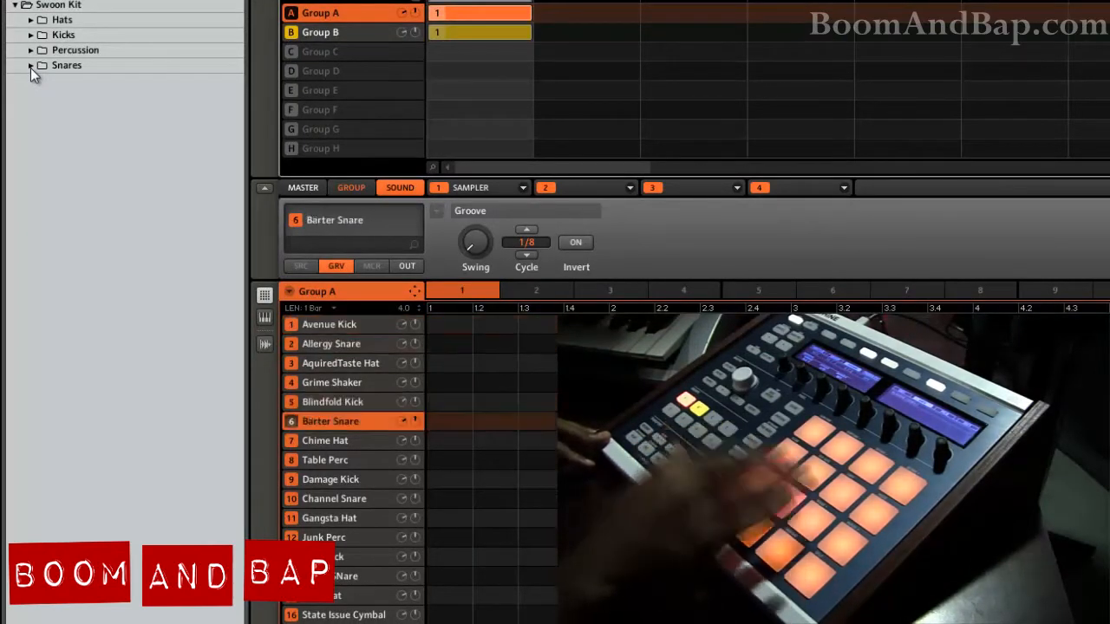
left_click(332, 402)
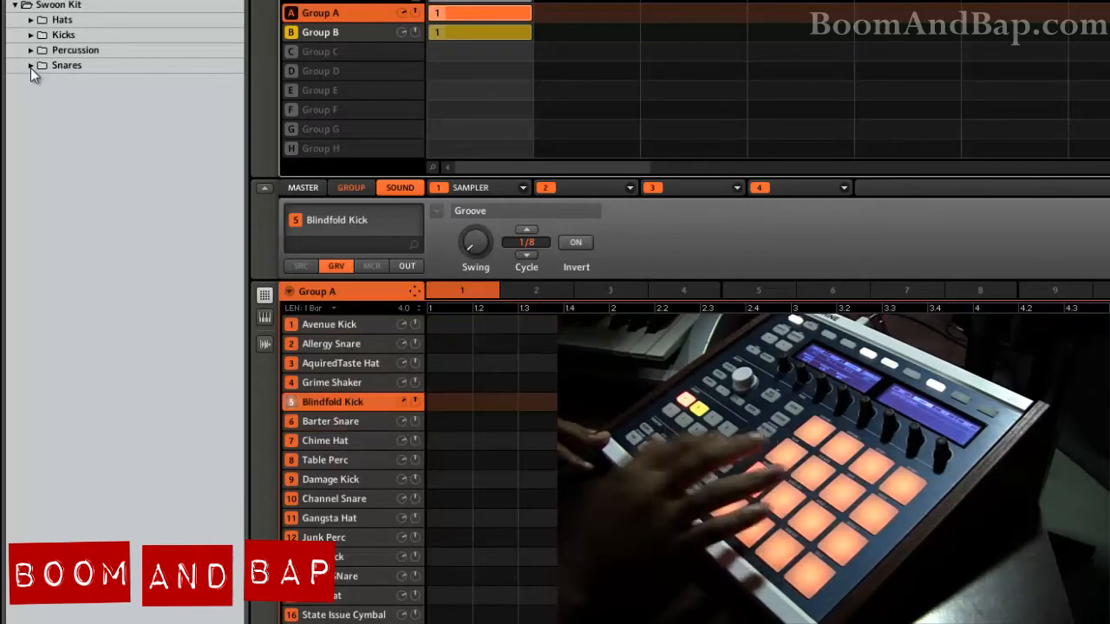
left_click(330, 421)
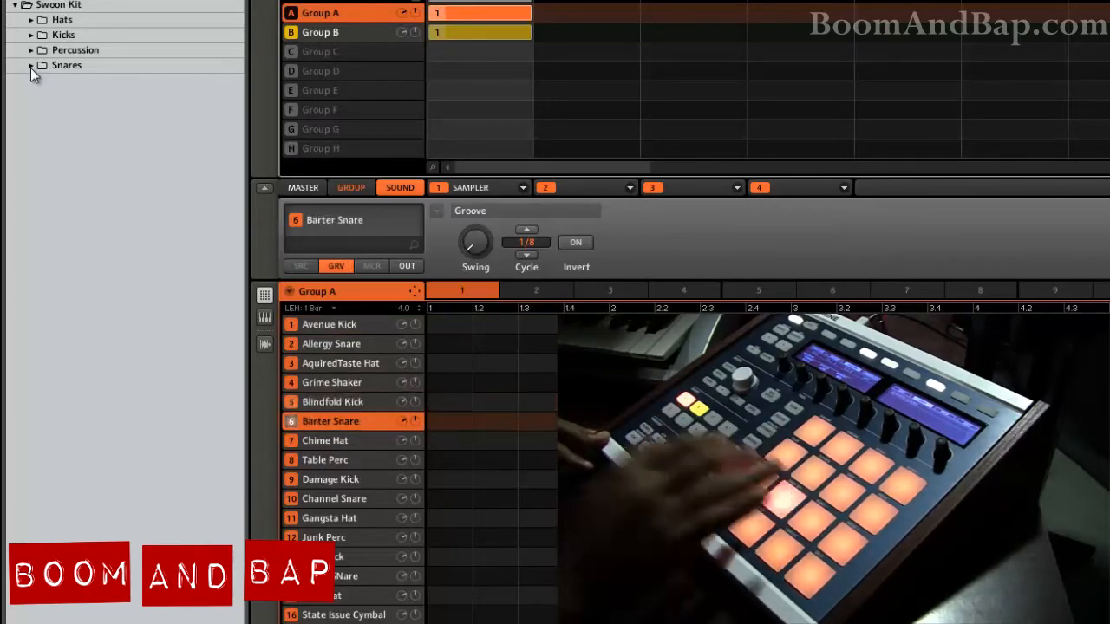
left_click(334, 499)
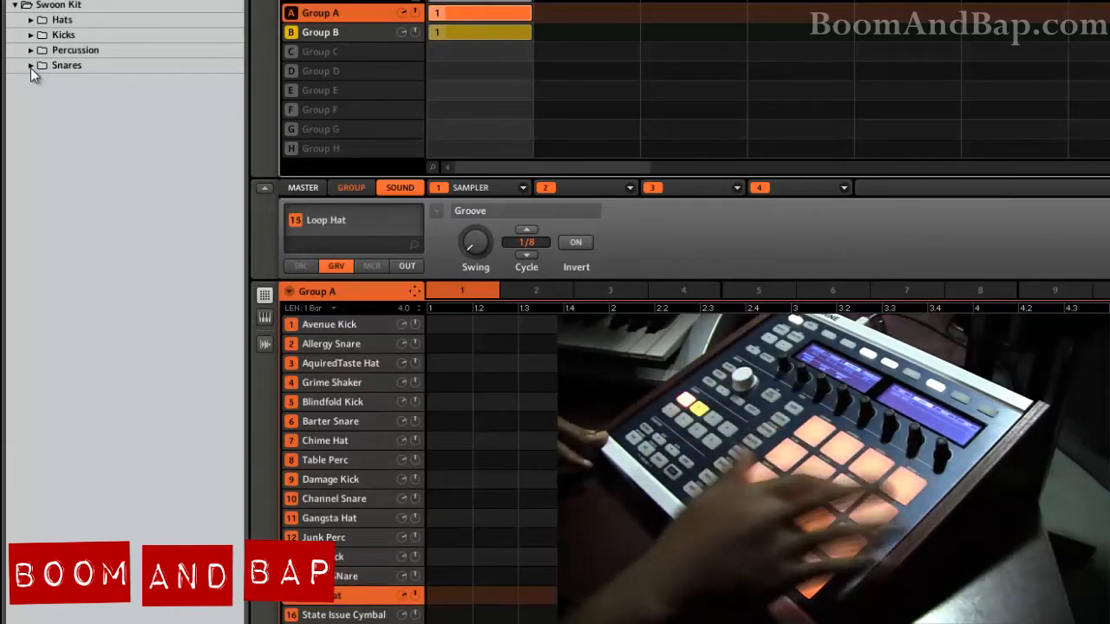
left_click(340, 363)
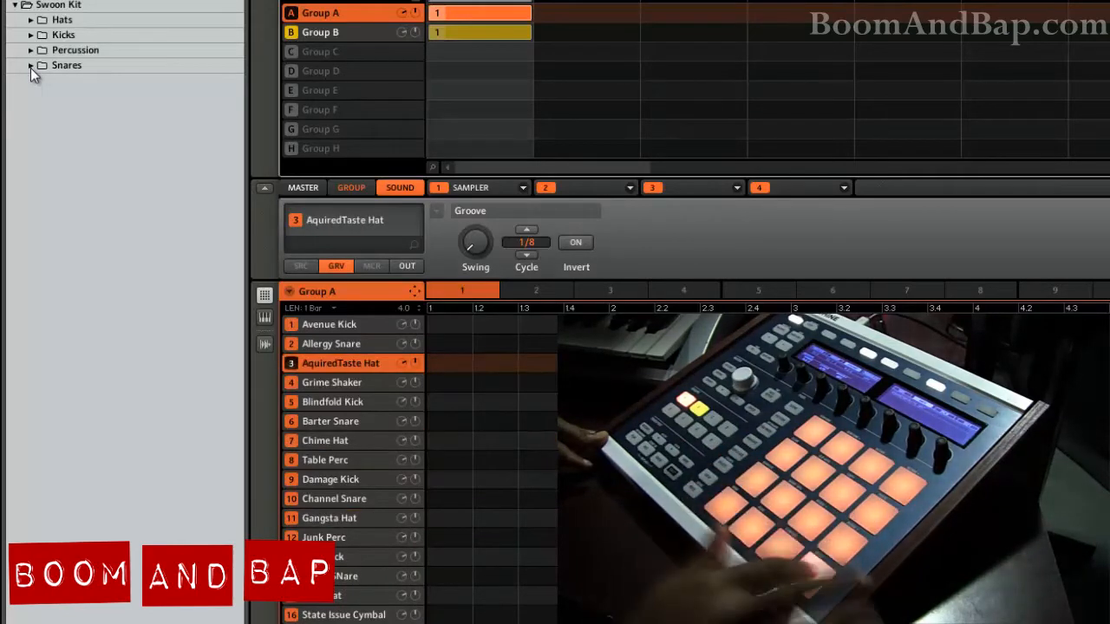
left_click(328, 537)
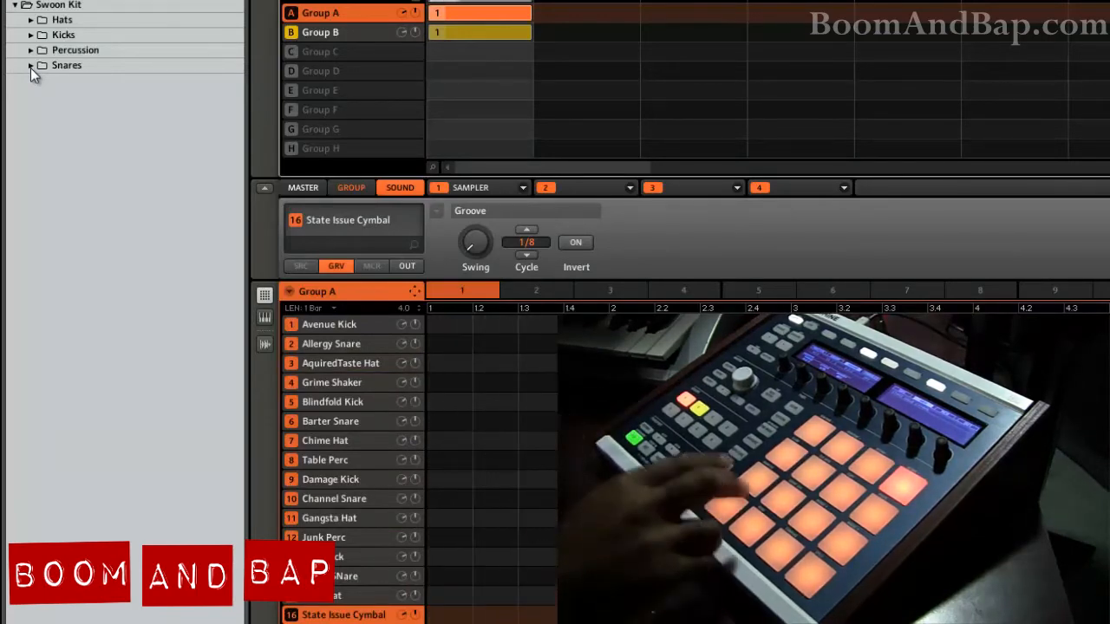
left_click(330, 344)
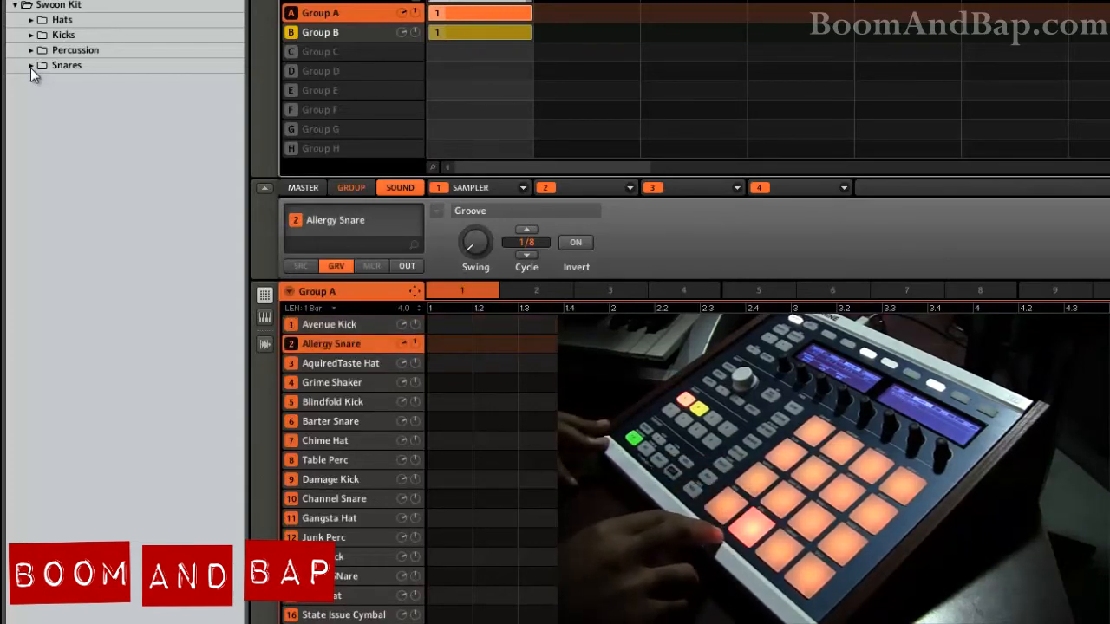
left_click(331, 421)
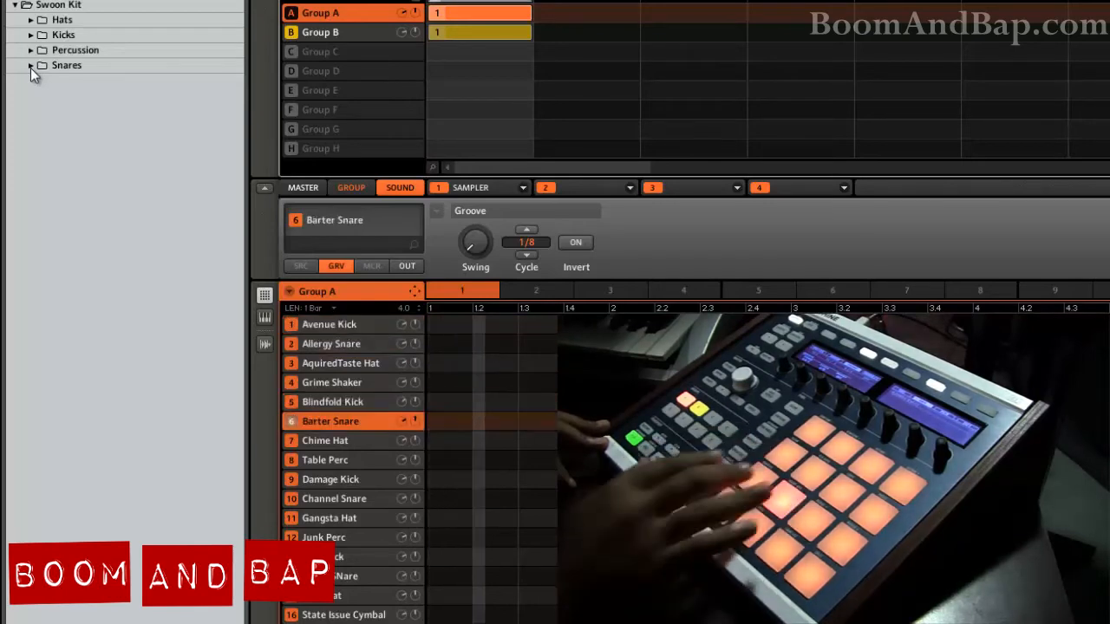
left_click(332, 402)
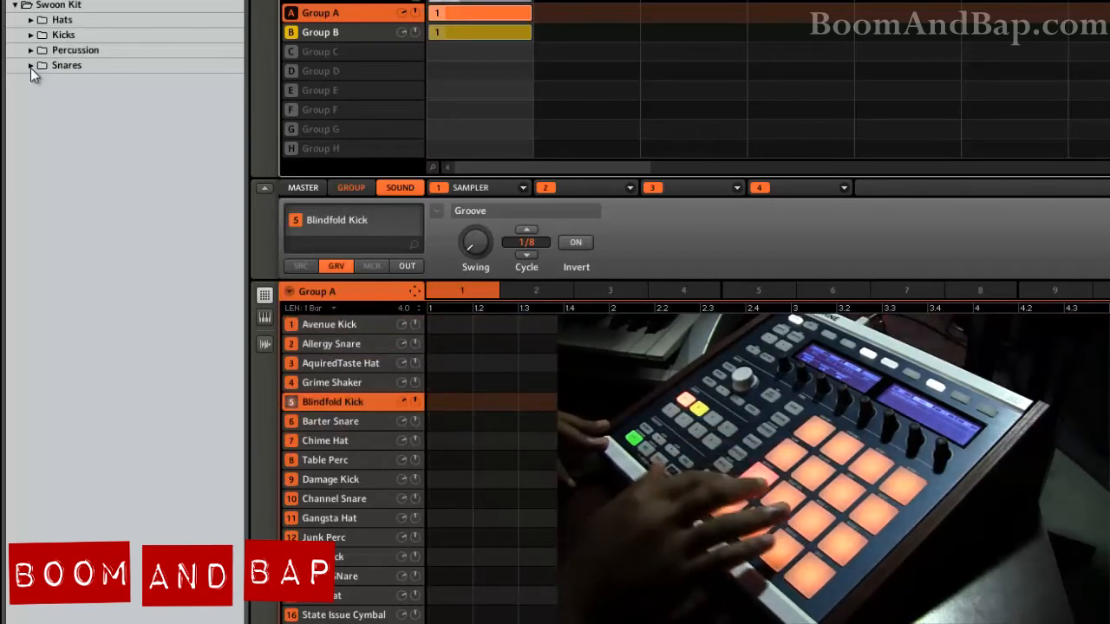
left_click(330, 421)
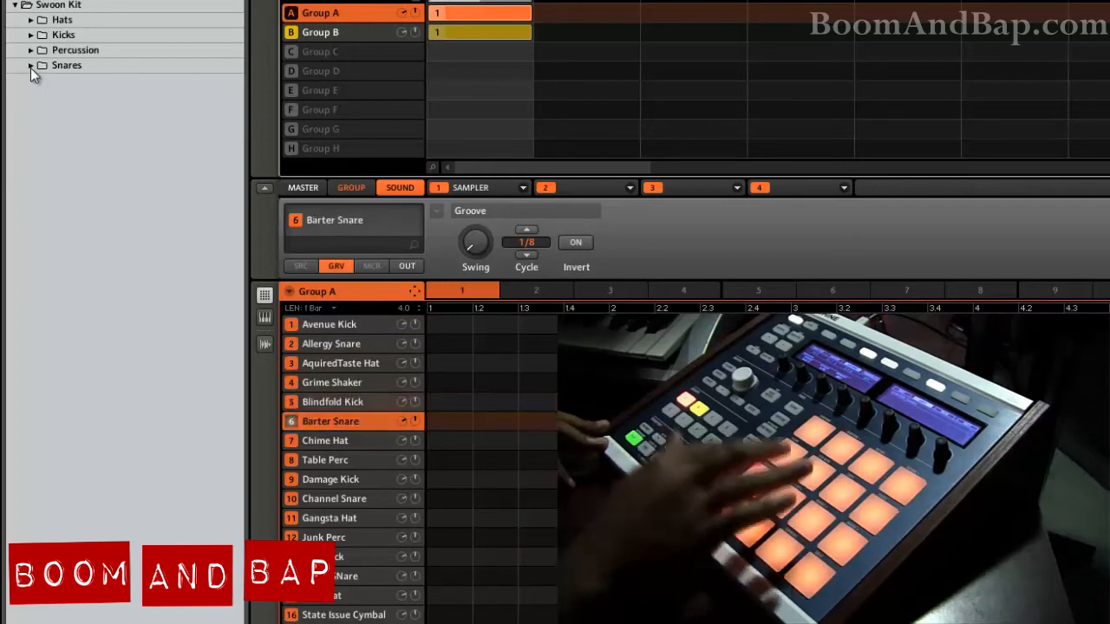
left_click(334, 499)
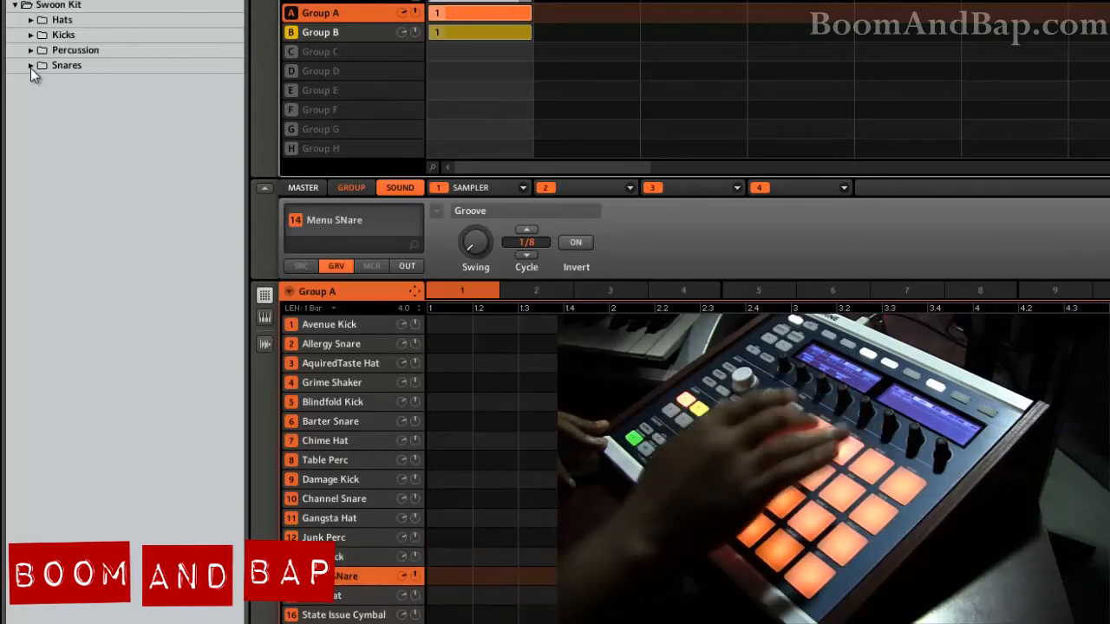
left_click(340, 363)
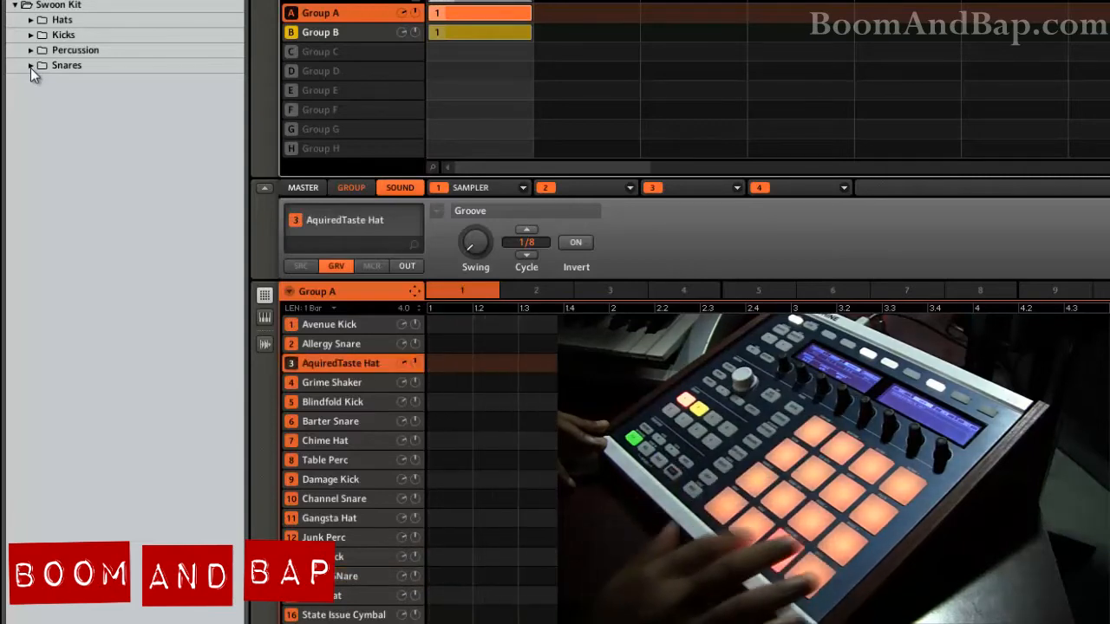
left_click(325, 441)
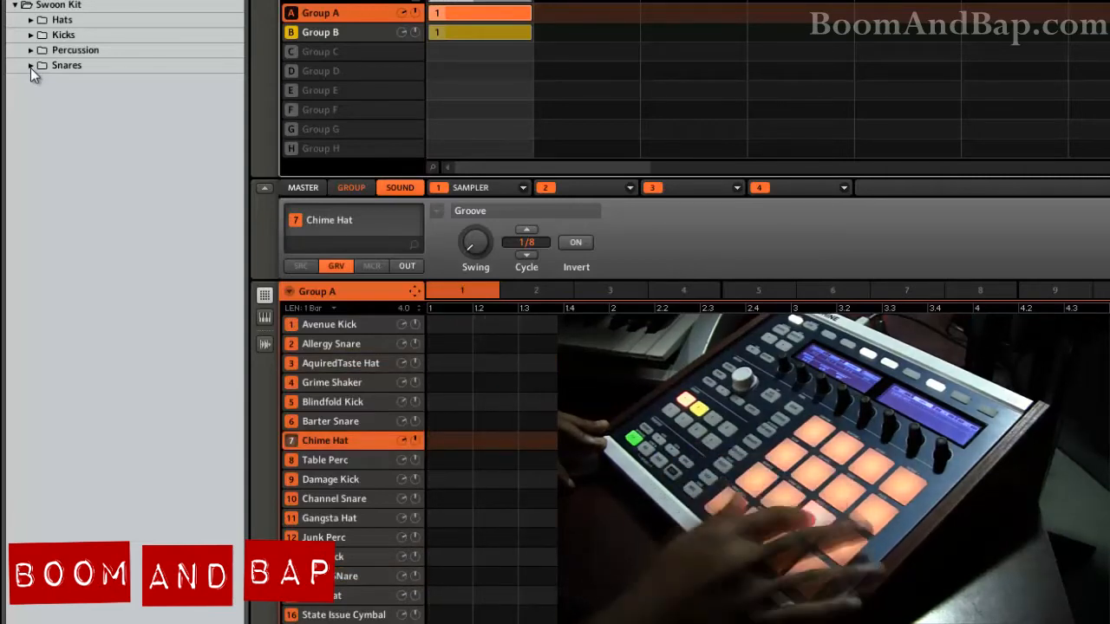
left_click(330, 517)
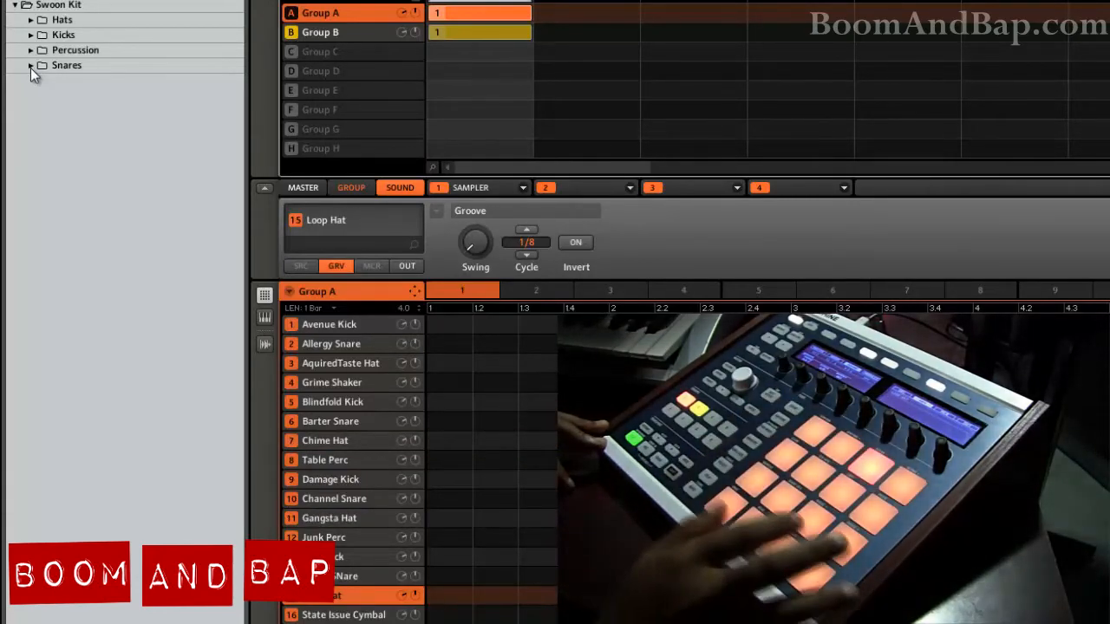
left_click(332, 382)
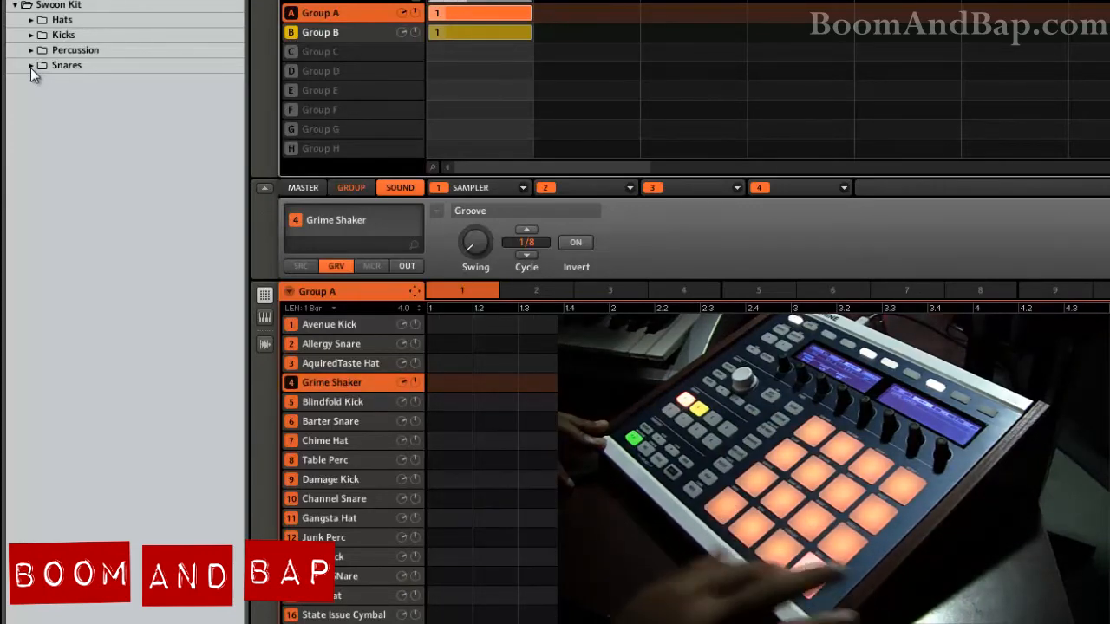
left_click(324, 460)
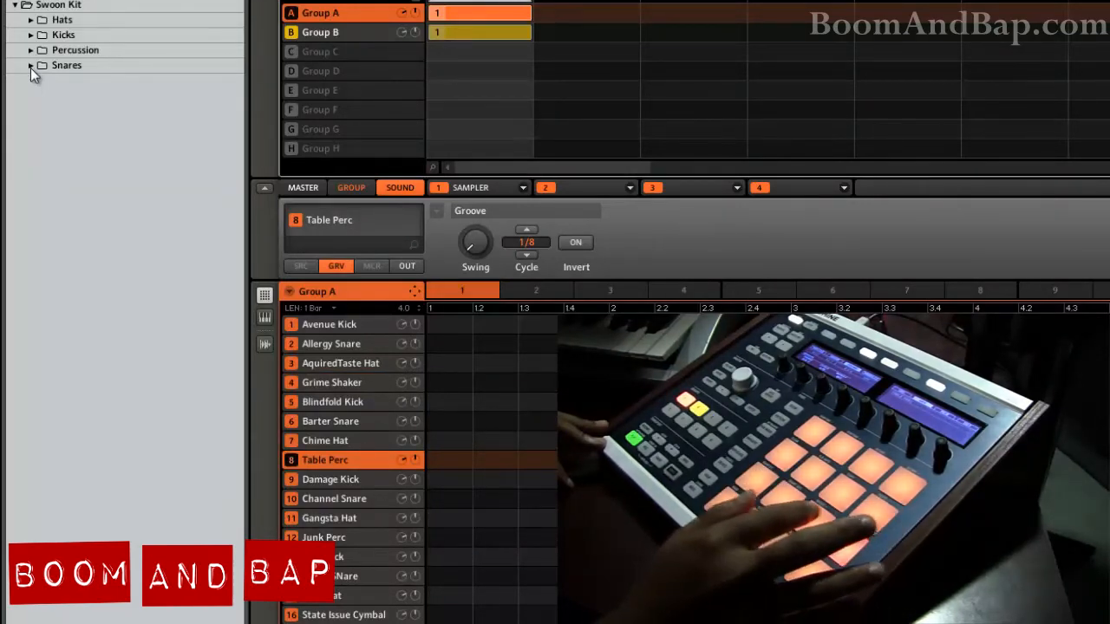
left_click(330, 536)
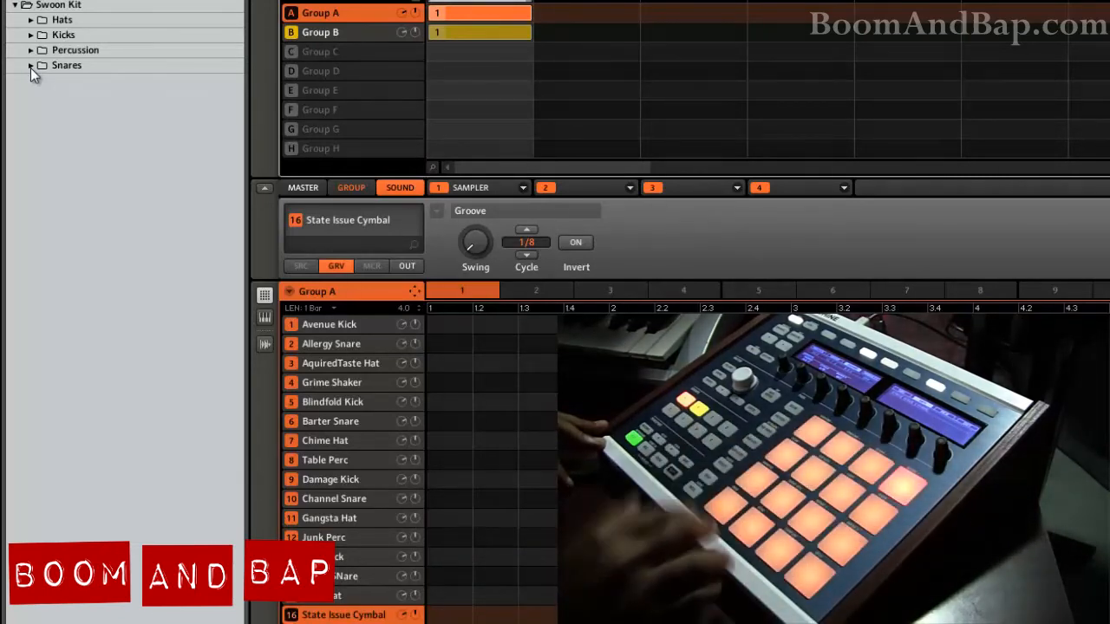
left_click(330, 343)
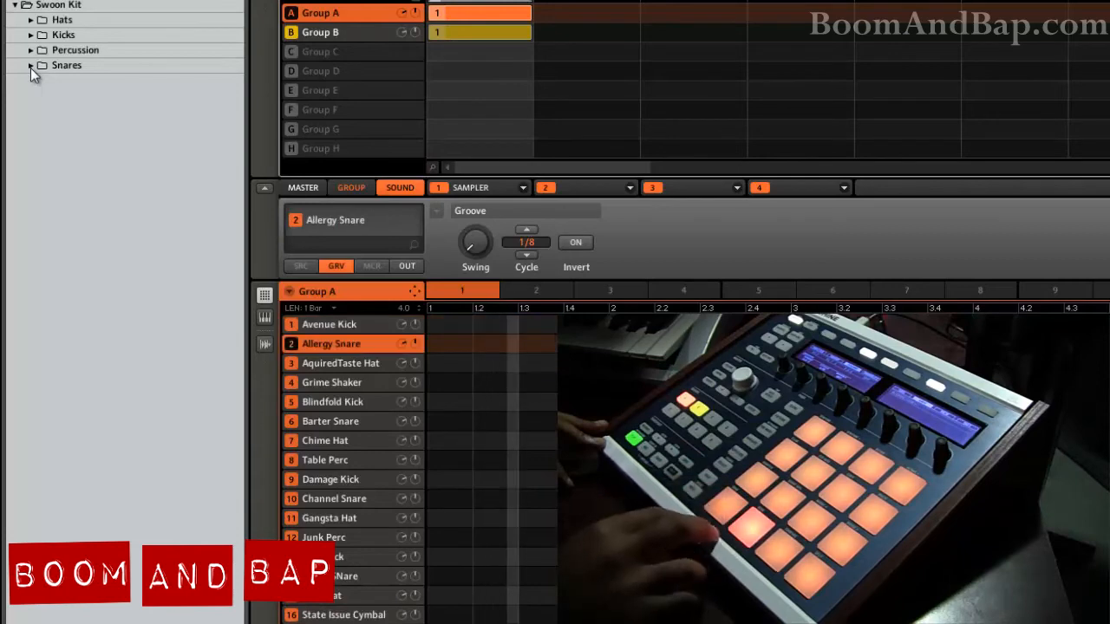
left_click(329, 324)
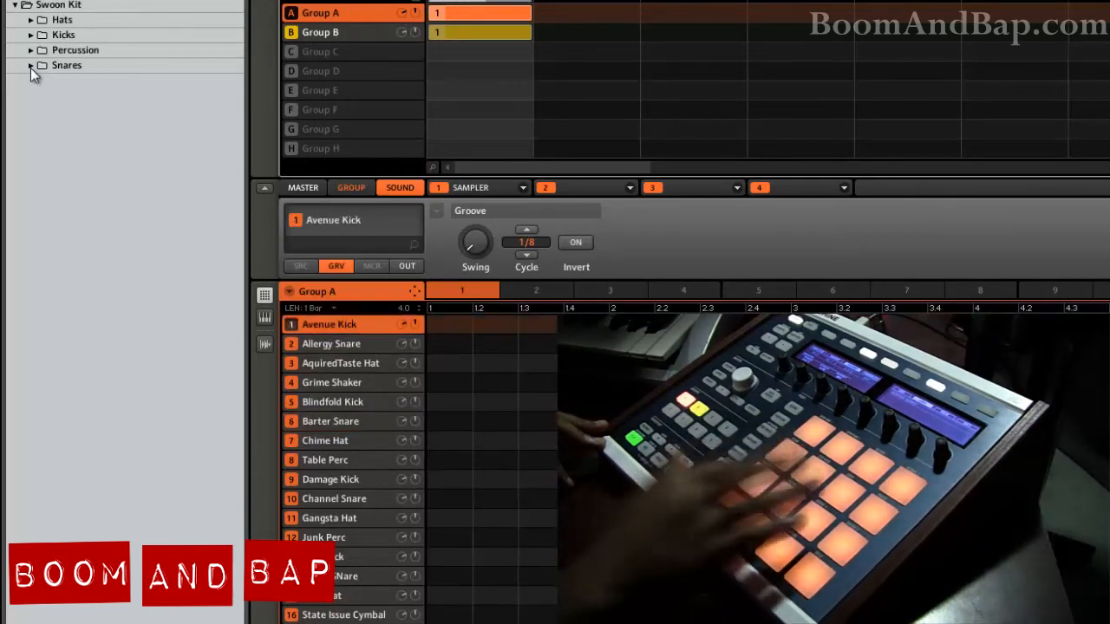
left_click(334, 498)
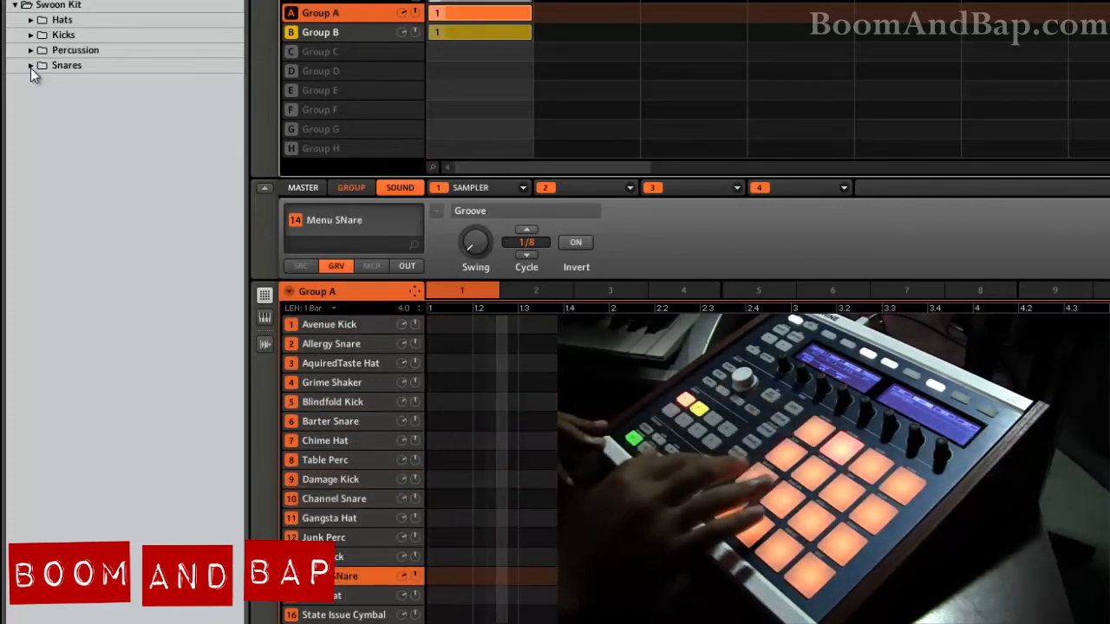
left_click(329, 478)
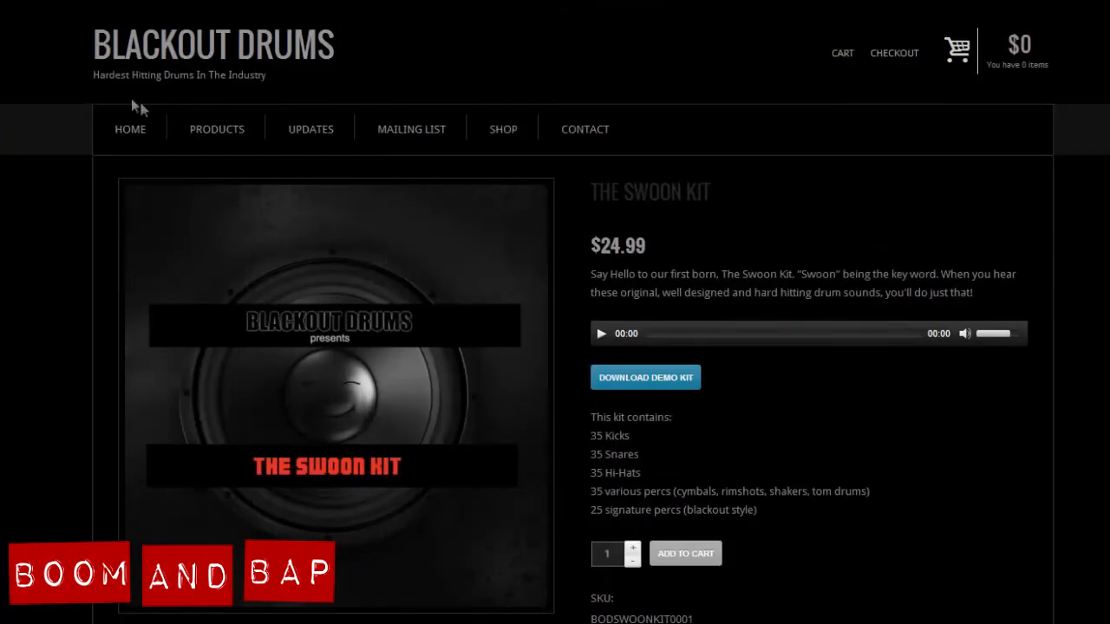
mouse_move(614, 271)
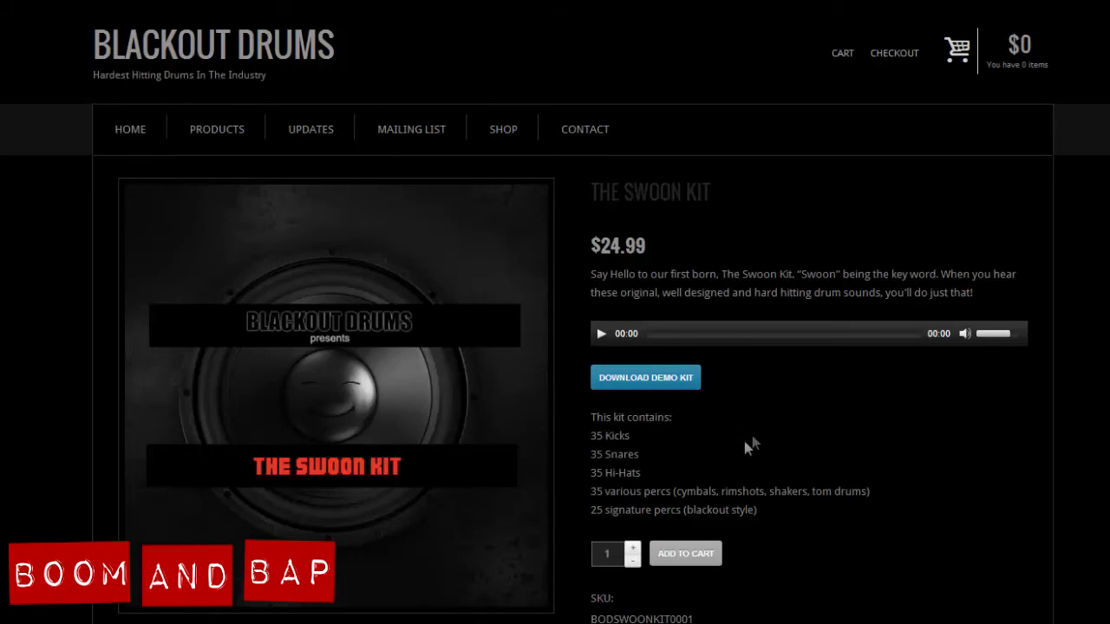
mouse_move(628, 472)
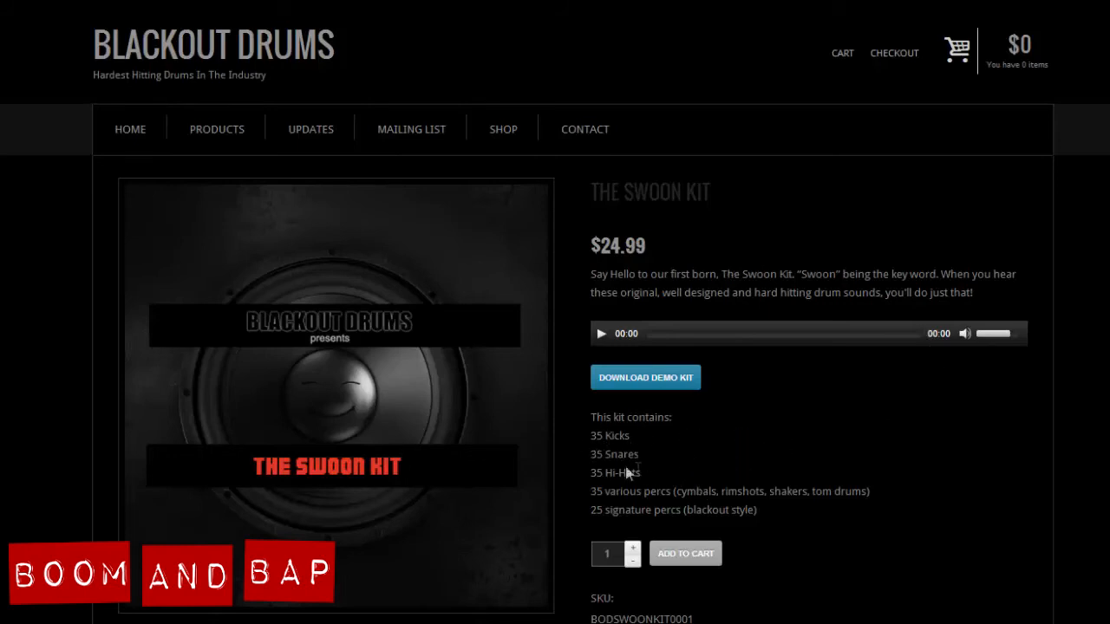
mouse_move(728, 494)
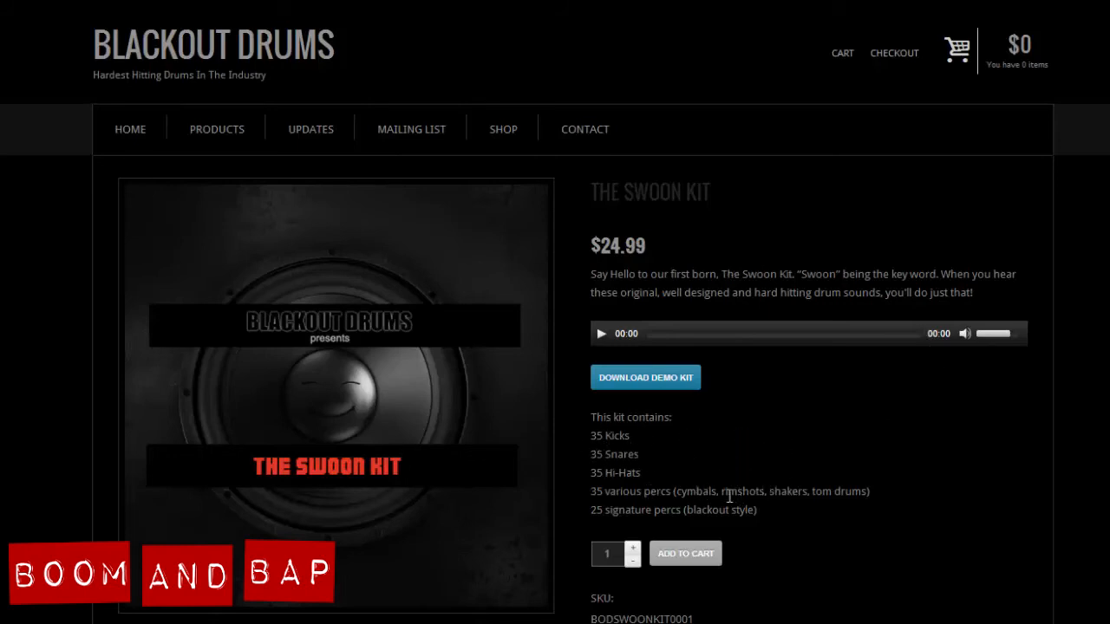
mouse_move(717, 503)
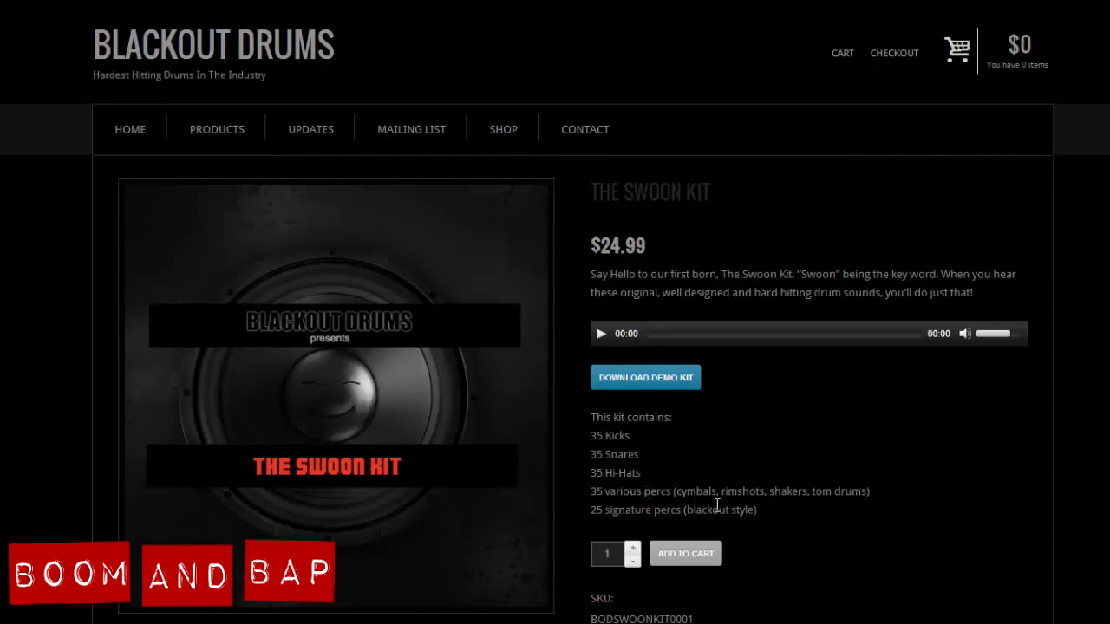
mouse_move(813, 456)
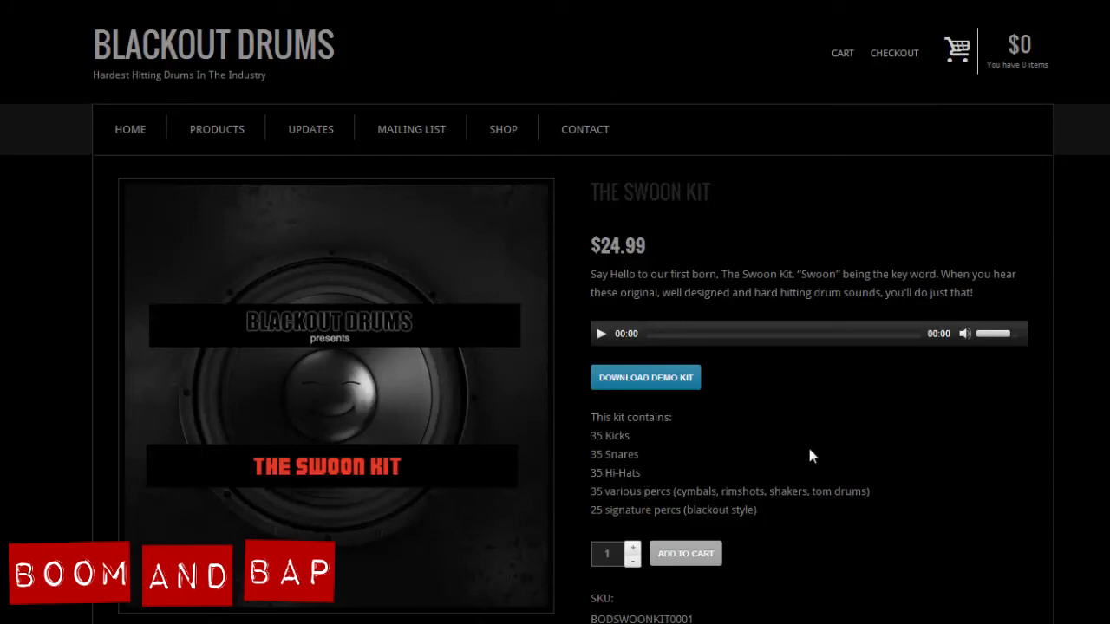